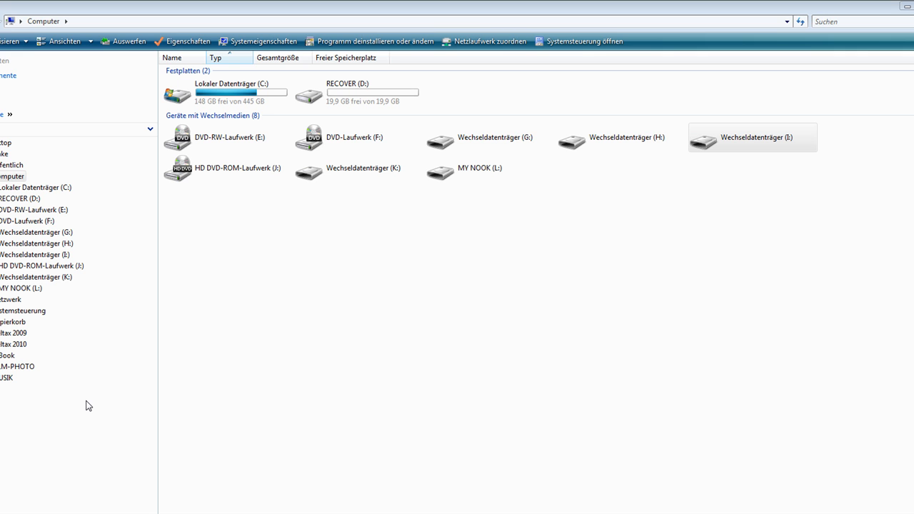
mouse_move(248, 370)
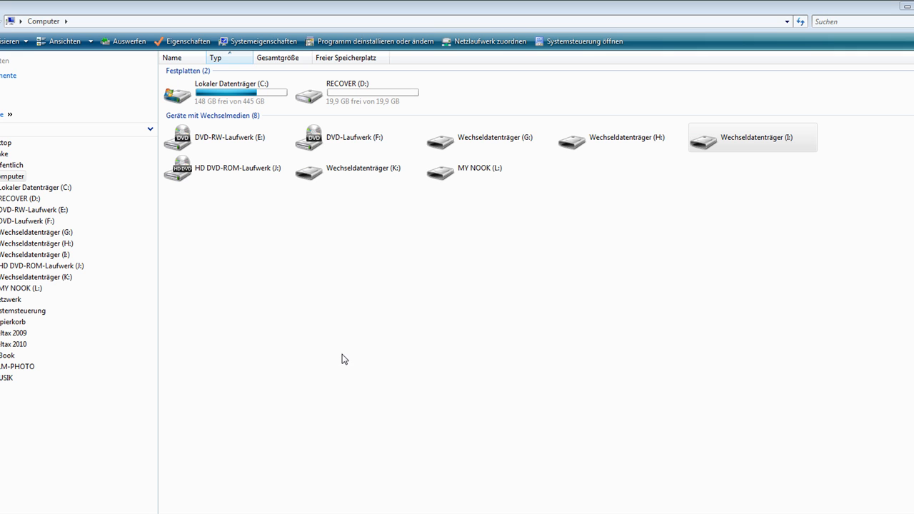
mouse_move(364, 352)
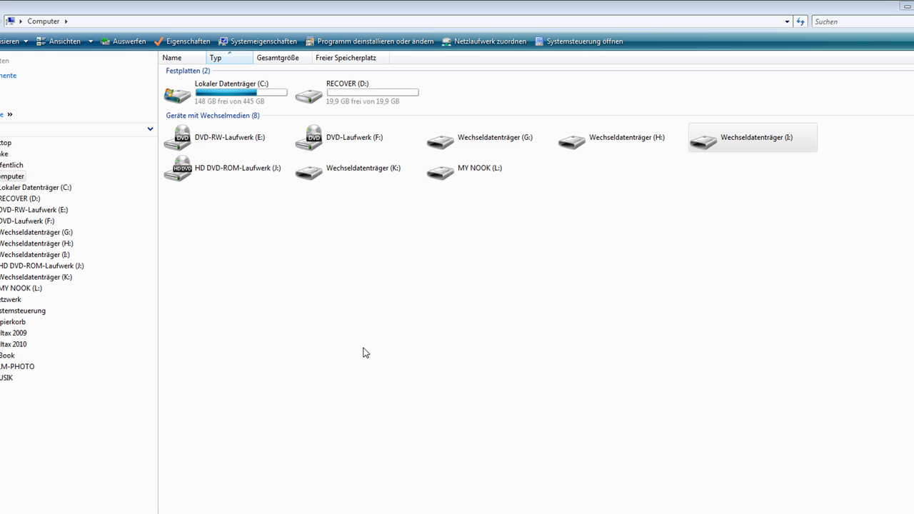
mouse_move(250, 379)
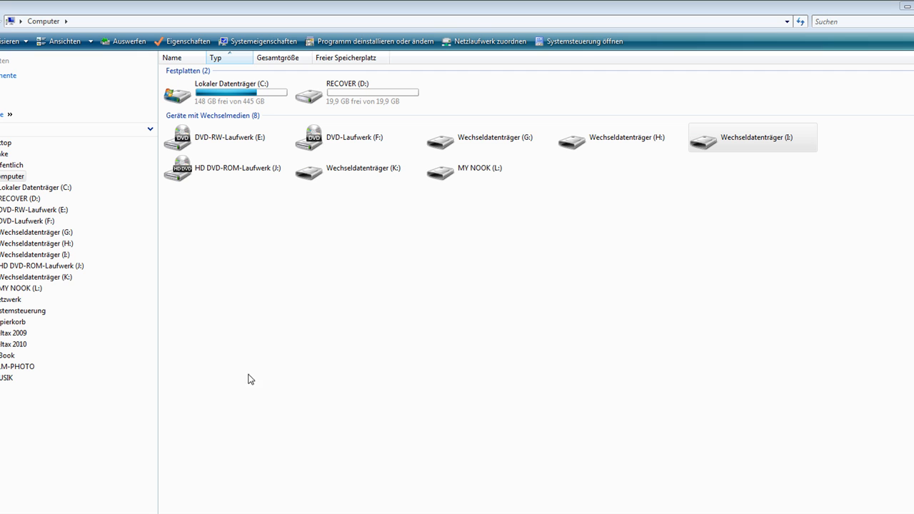
mouse_move(533, 383)
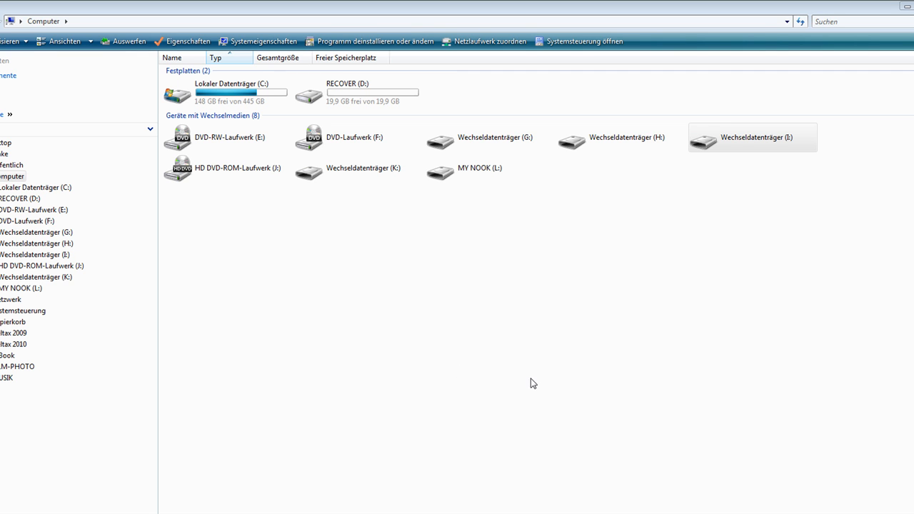
mouse_move(450, 172)
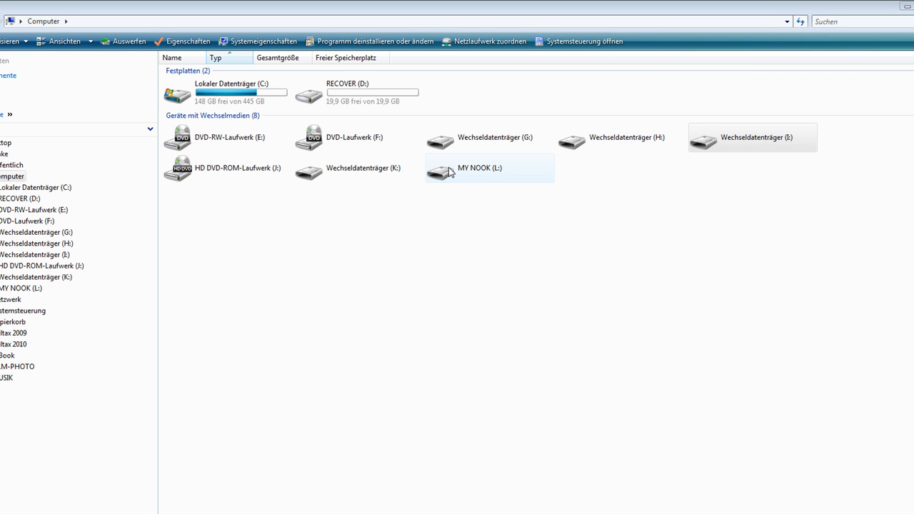
Step: Open the MY NOOK (L:) drive from the Computer view to show its folders
double_click(479, 167)
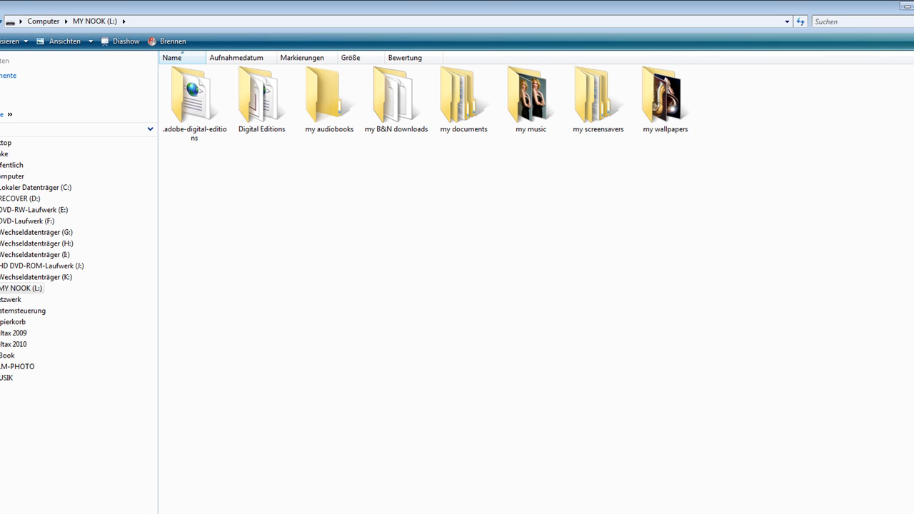
click(531, 151)
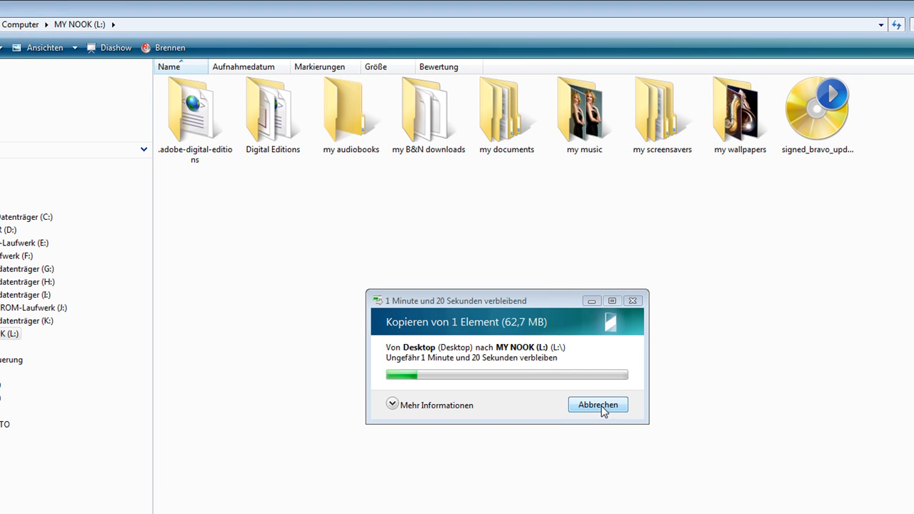
Step: Abort the signed_bravo_update copy, then select the file and bring up its context menu
click(597, 405)
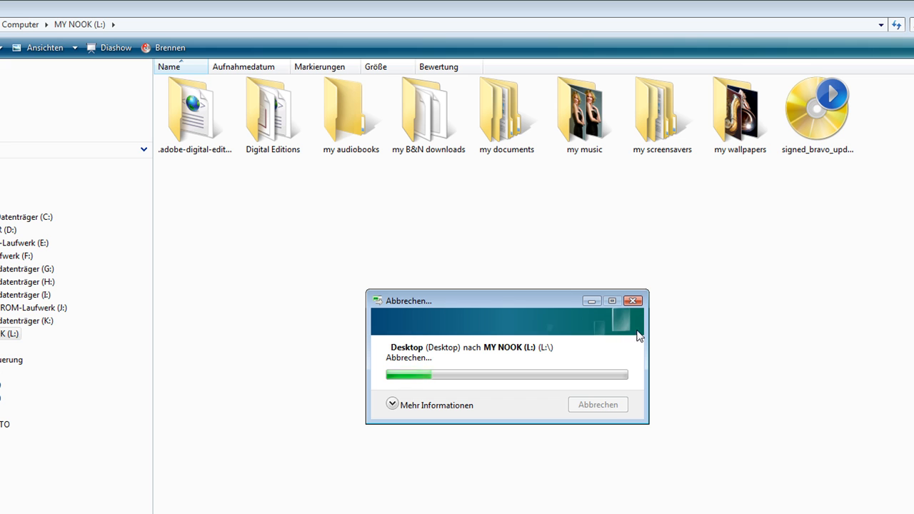
mouse_move(828, 132)
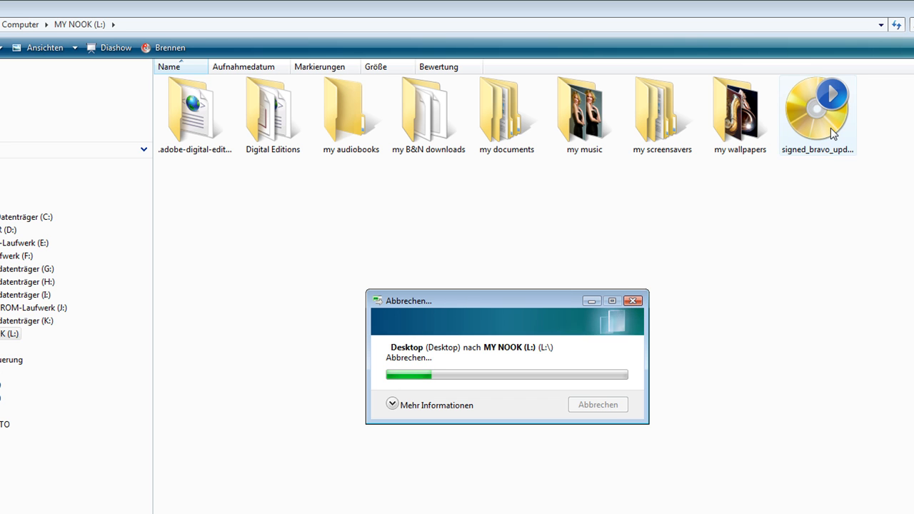
click(817, 115)
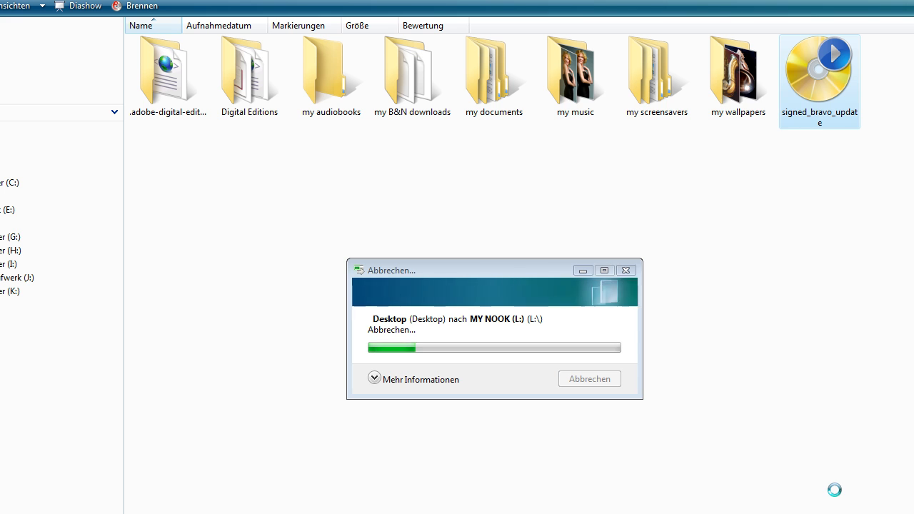
right_click(818, 72)
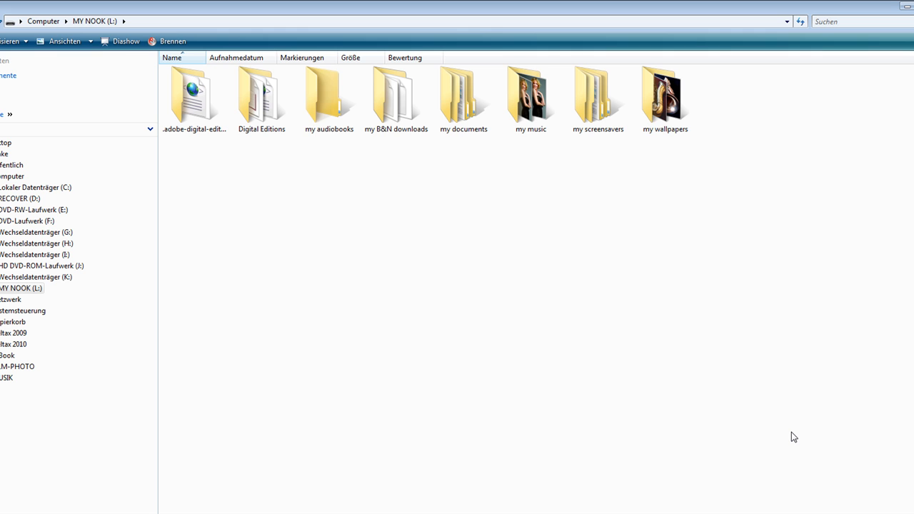
mouse_move(540, 378)
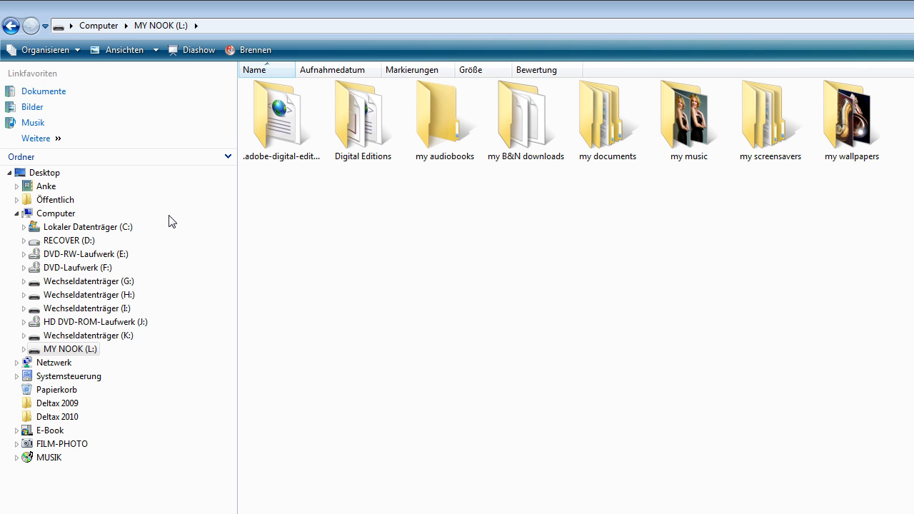
mouse_move(350, 233)
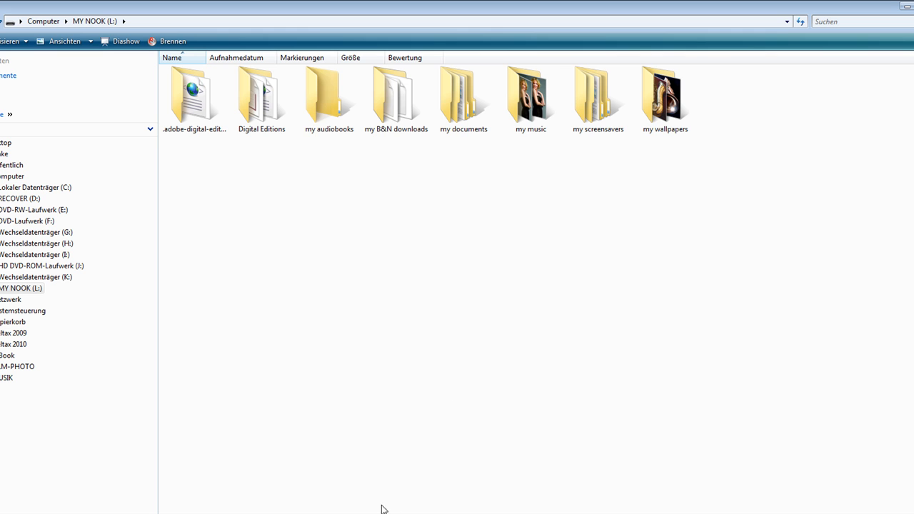
mouse_move(396, 483)
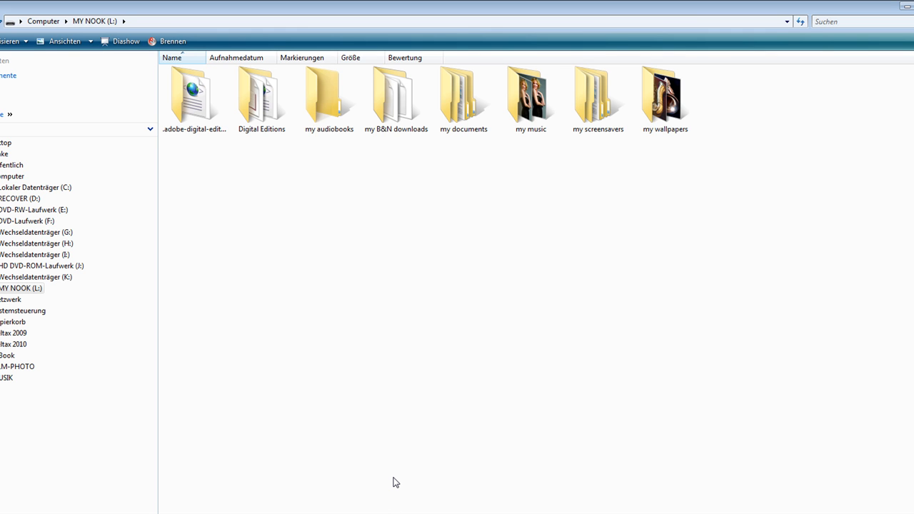
mouse_move(437, 435)
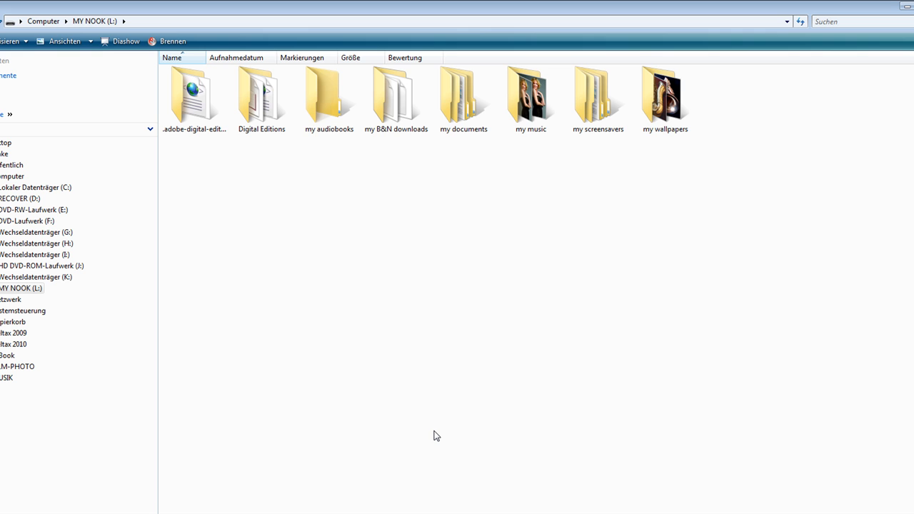